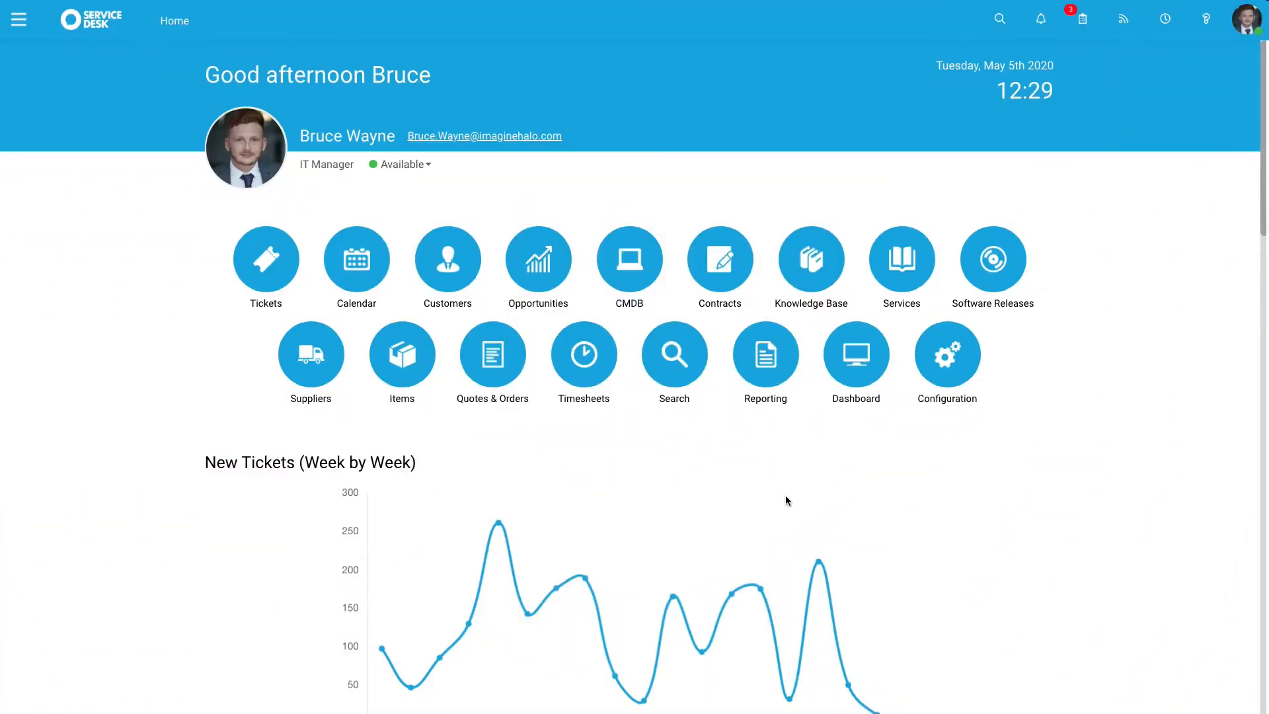
mouse_move(1096, 321)
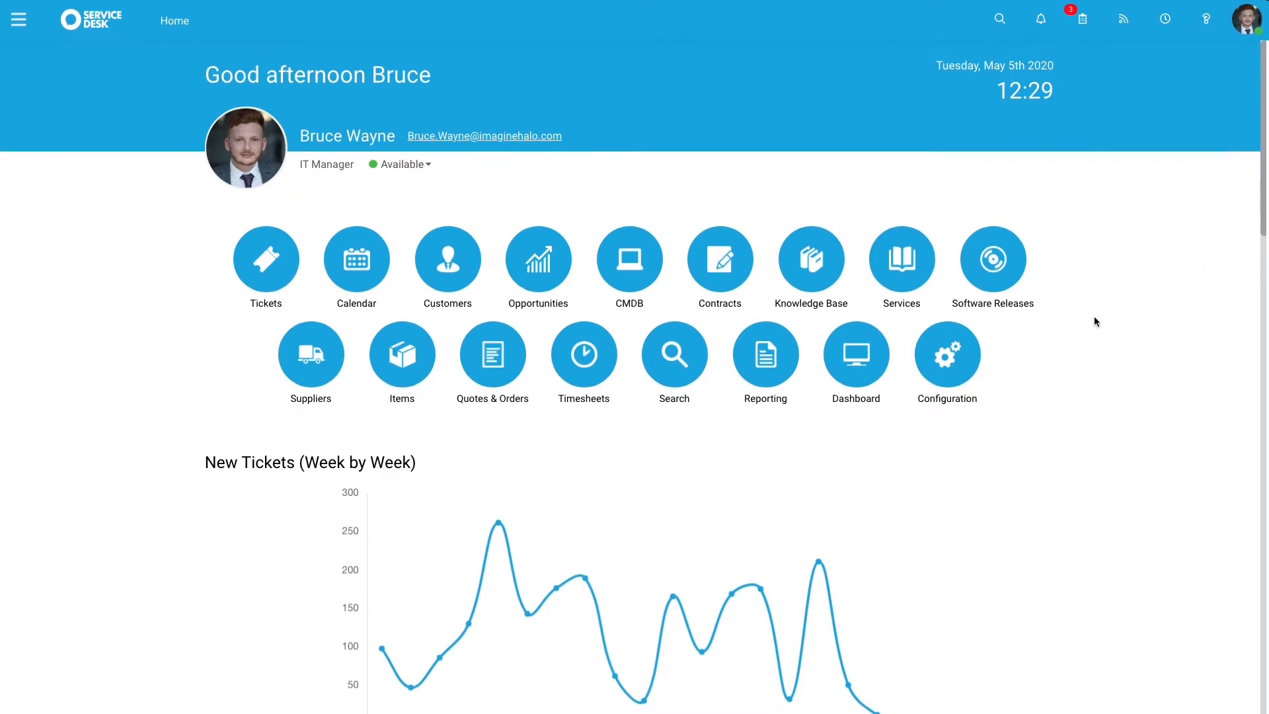
Go from the home dashboard into the Configuration area
left_click(946, 354)
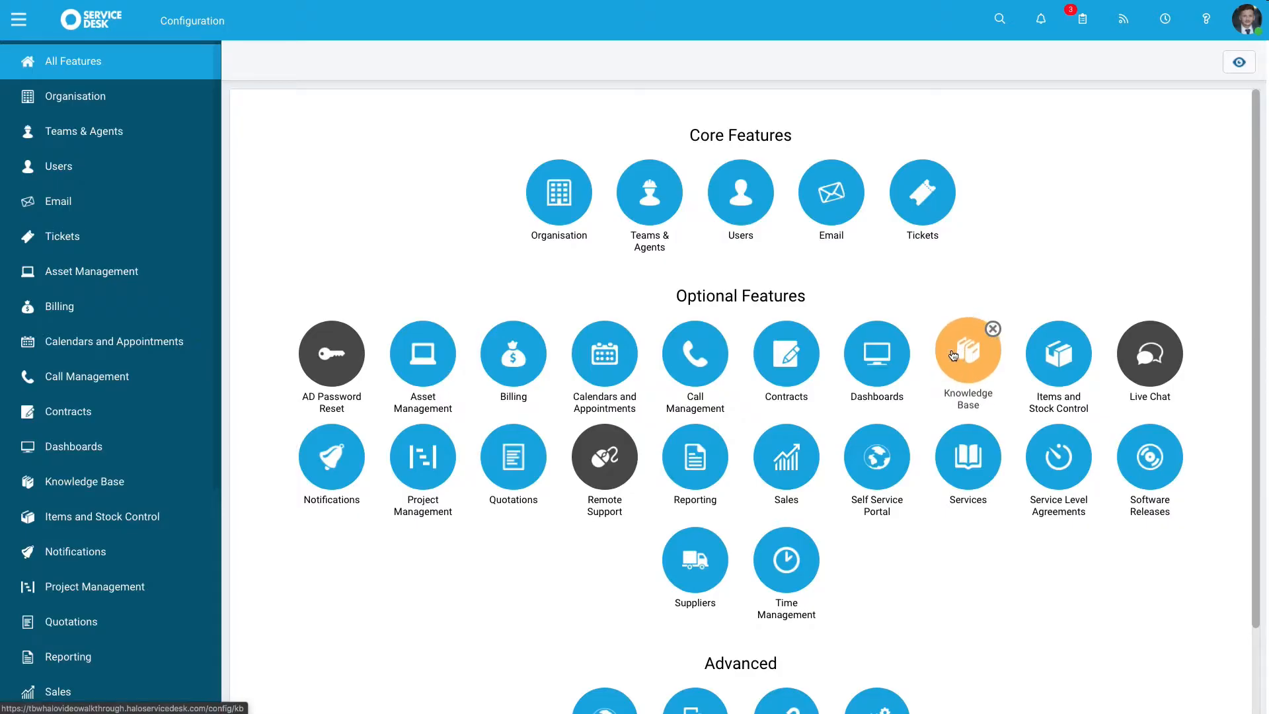
Show the Agents list under Teams & Agents, with five licensed agent accounts
left_click(82, 131)
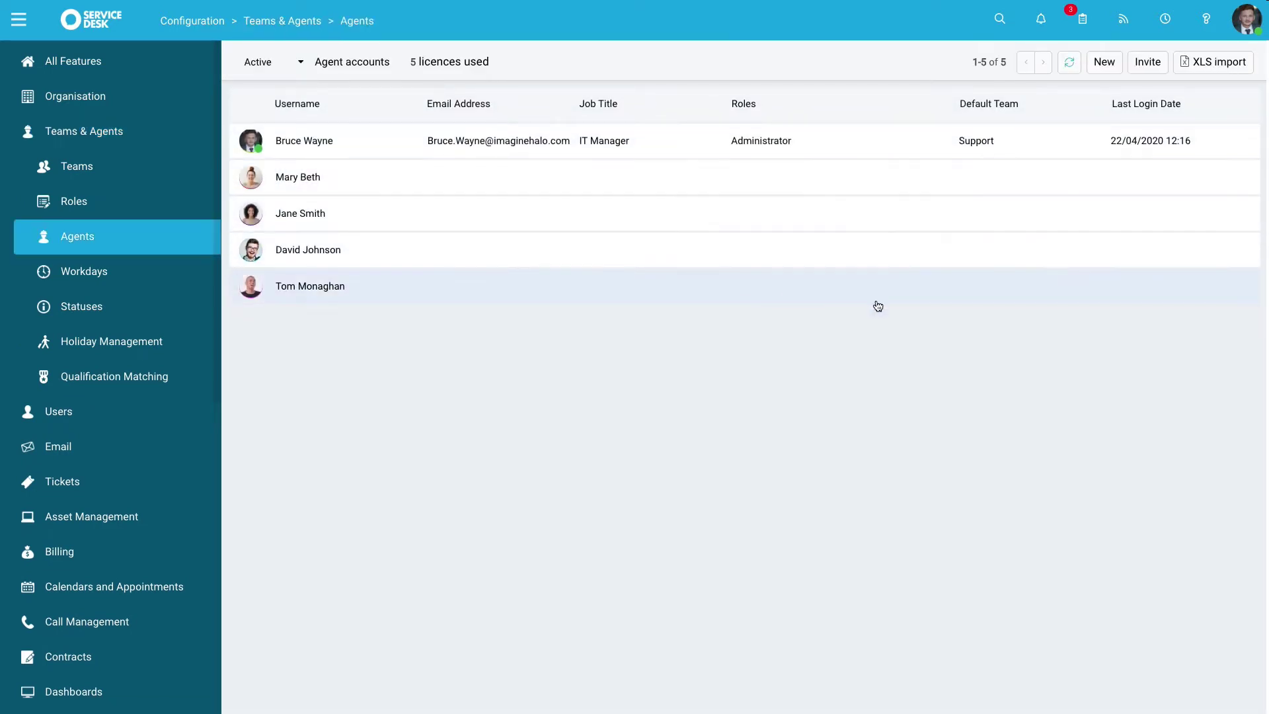
mouse_move(1108, 73)
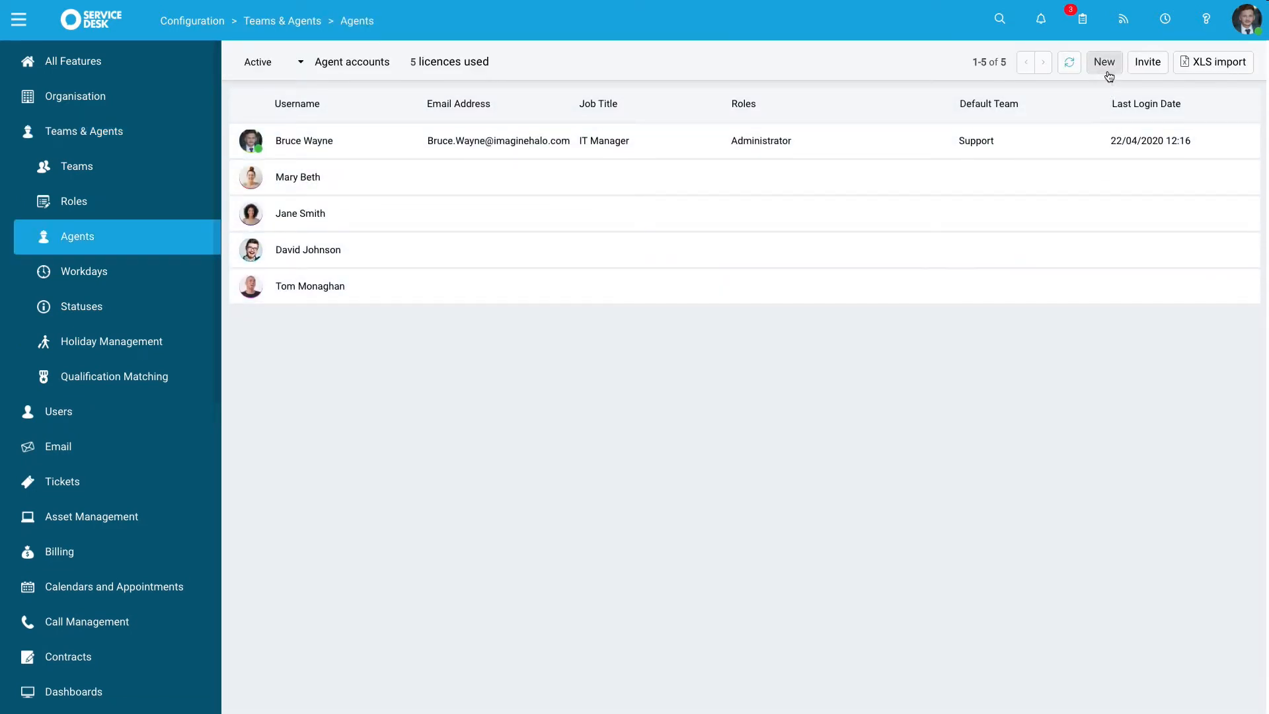
mouse_move(1104, 62)
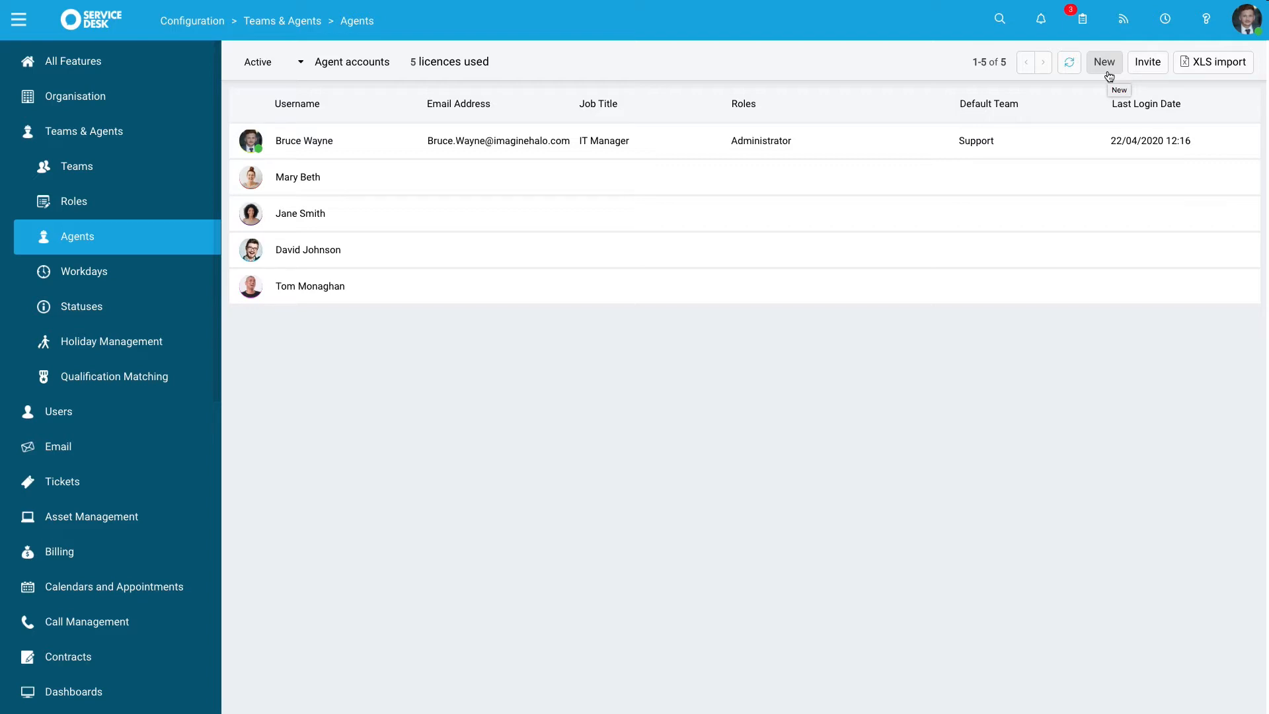
mouse_move(1108, 76)
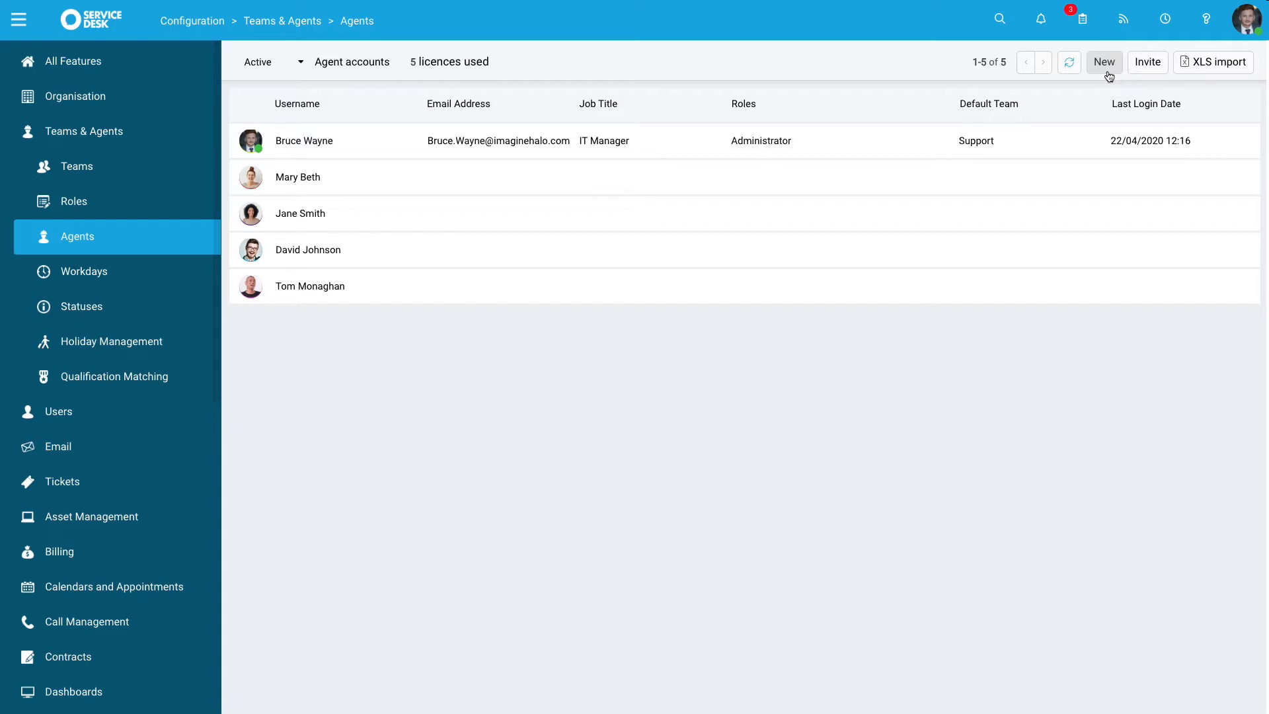
Start a new agent and scroll through the empty Account Details and Agent Details sections
left_click(1103, 62)
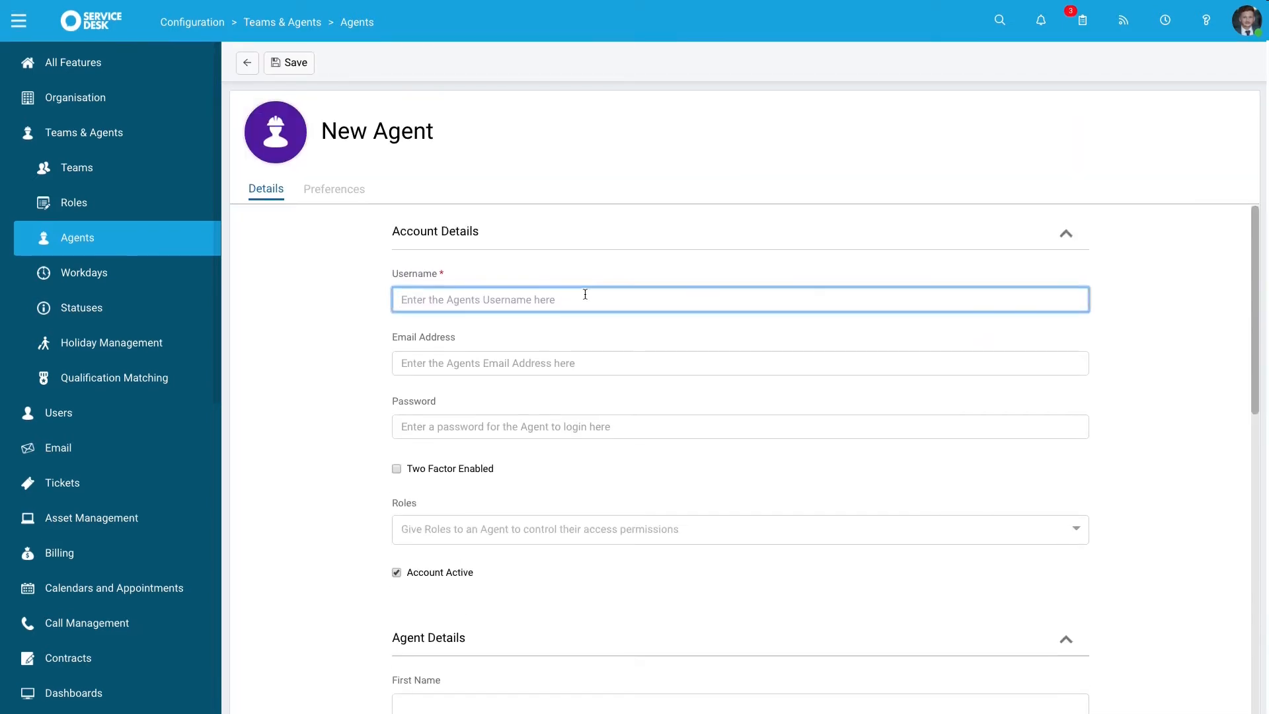
scroll("up", 3)
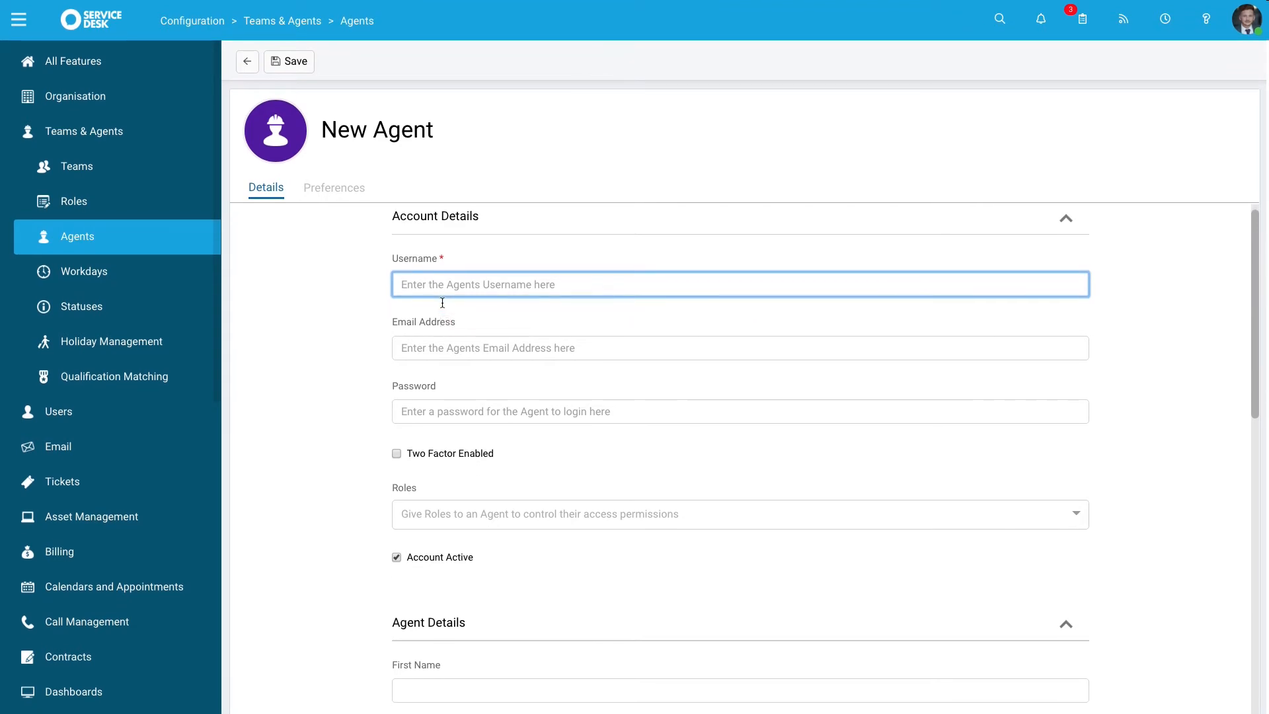
scroll("down", 3)
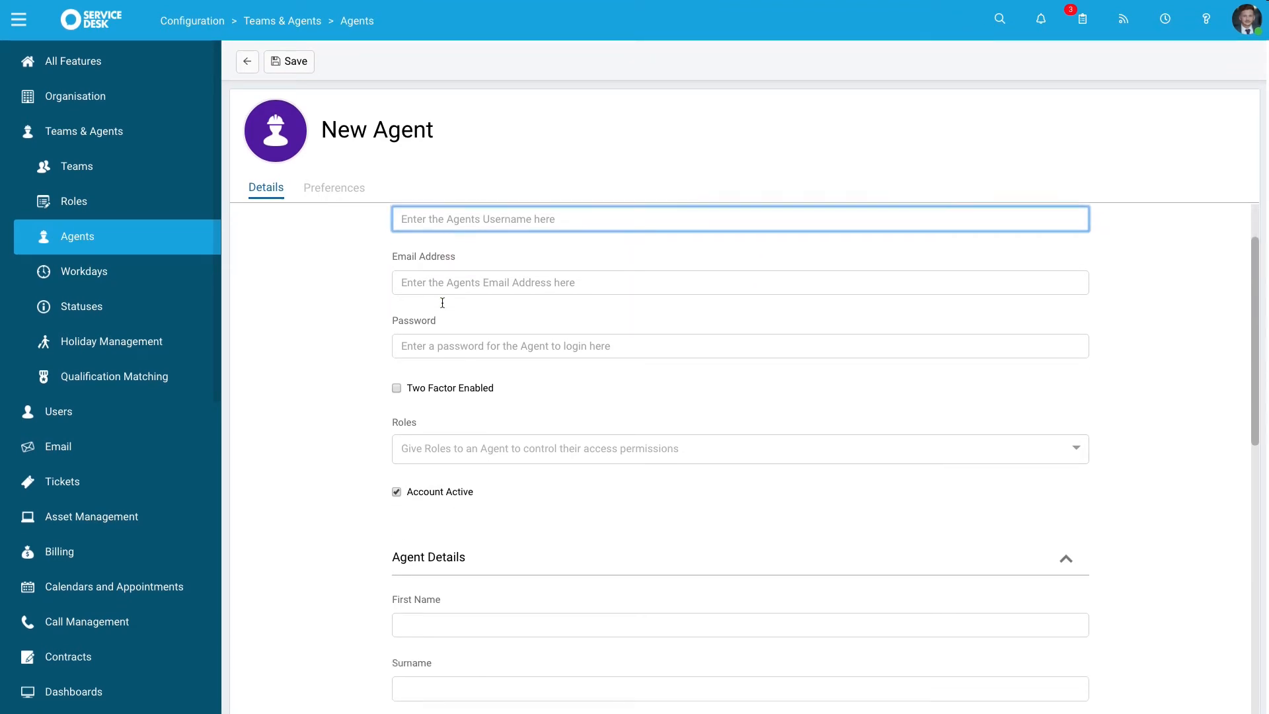
scroll("down", 3)
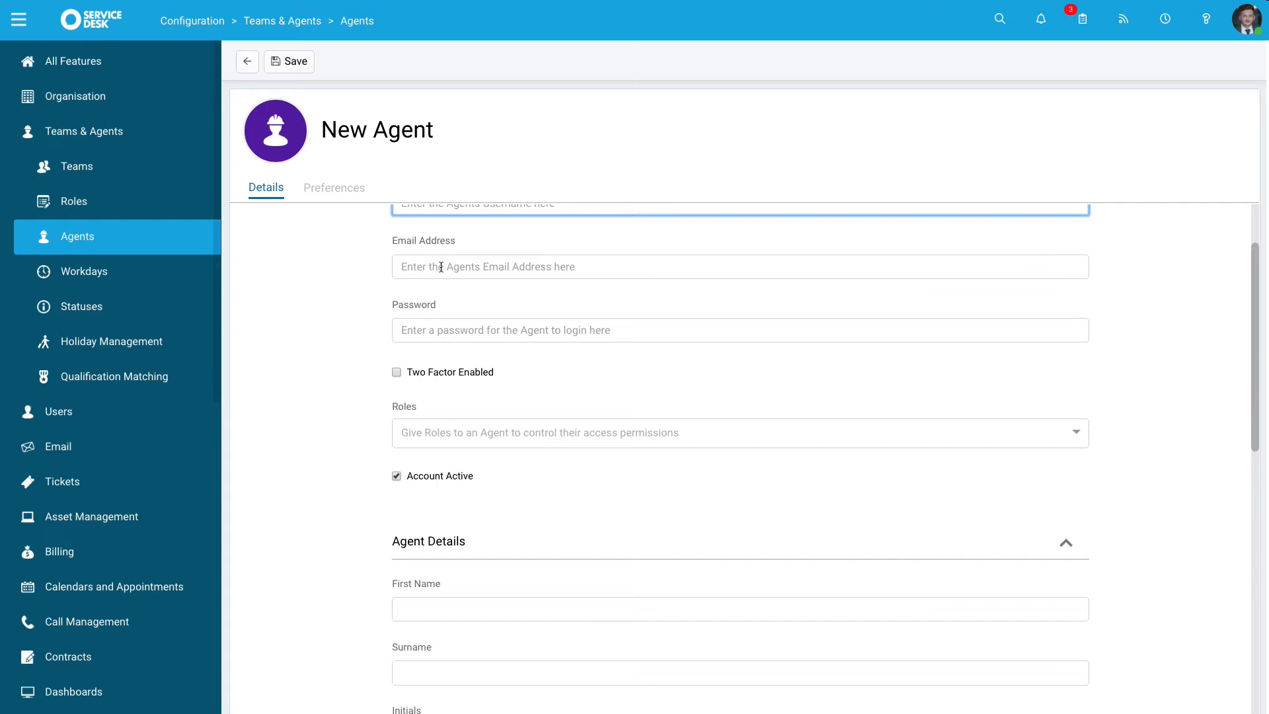
scroll("down", 3)
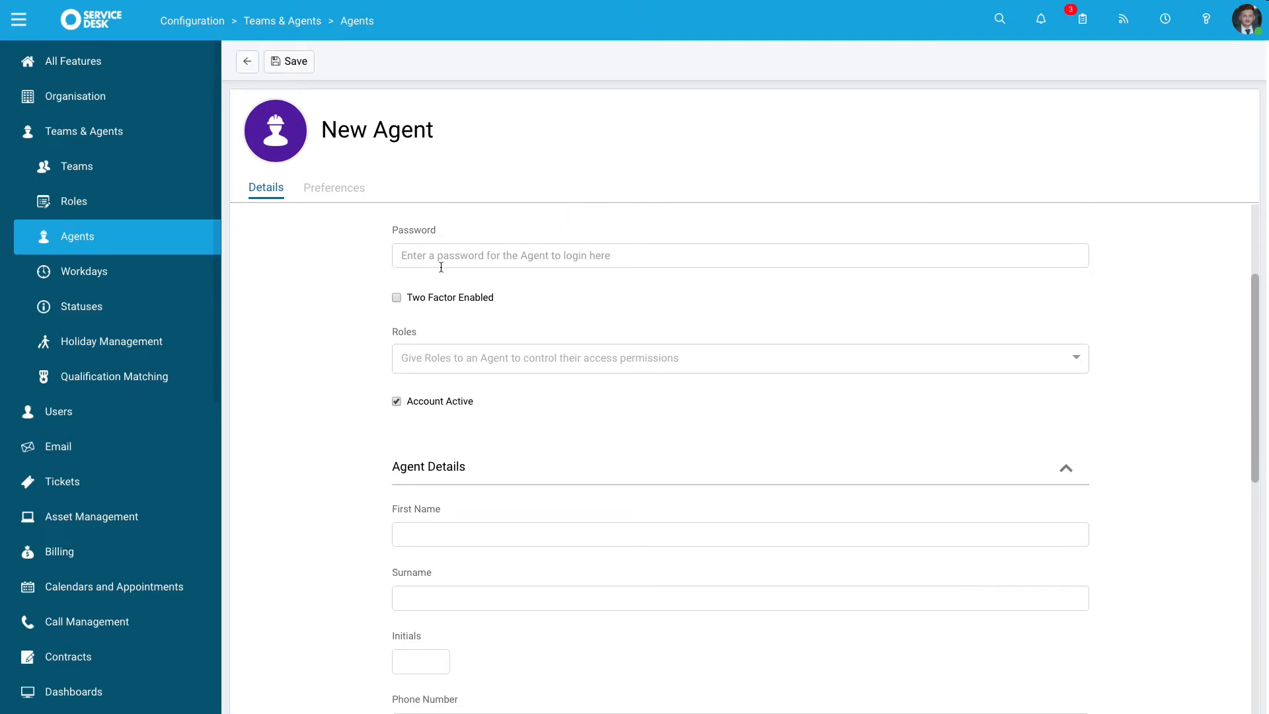
scroll("down", 3)
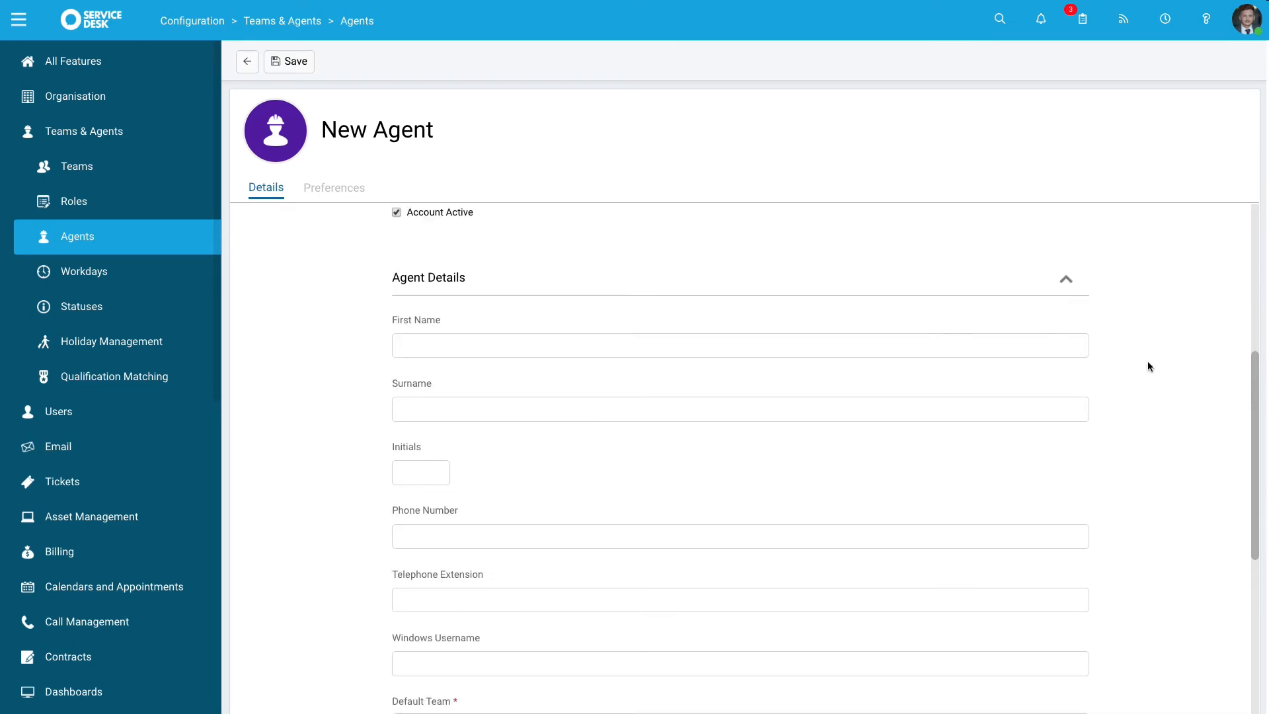
Choose Support as the new agent's Default Team
scroll("down", 3)
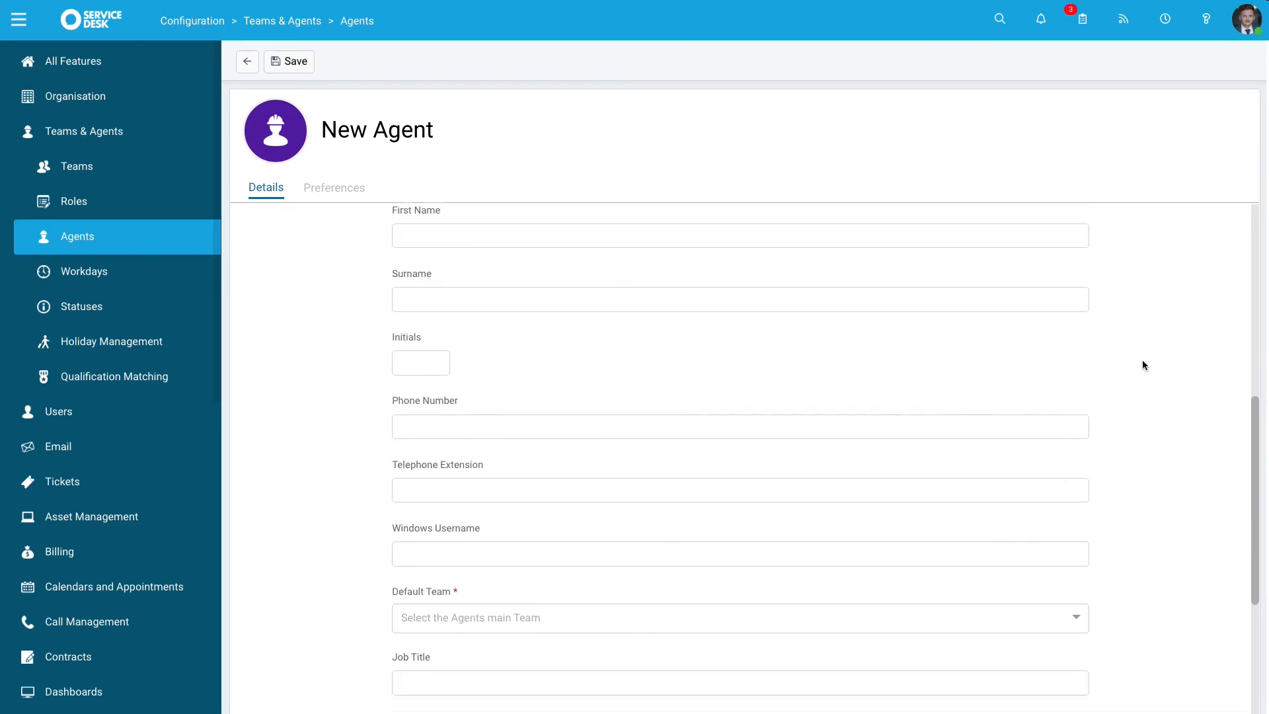
scroll("down", 3)
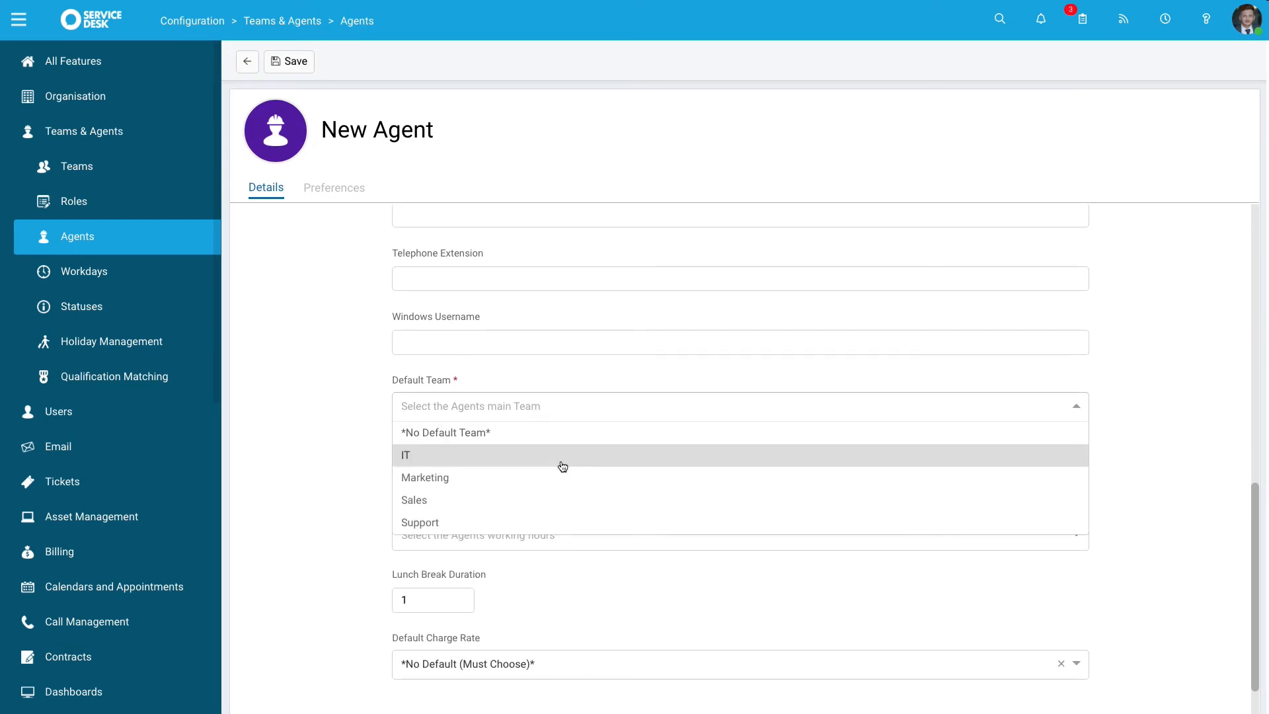
left_click(419, 522)
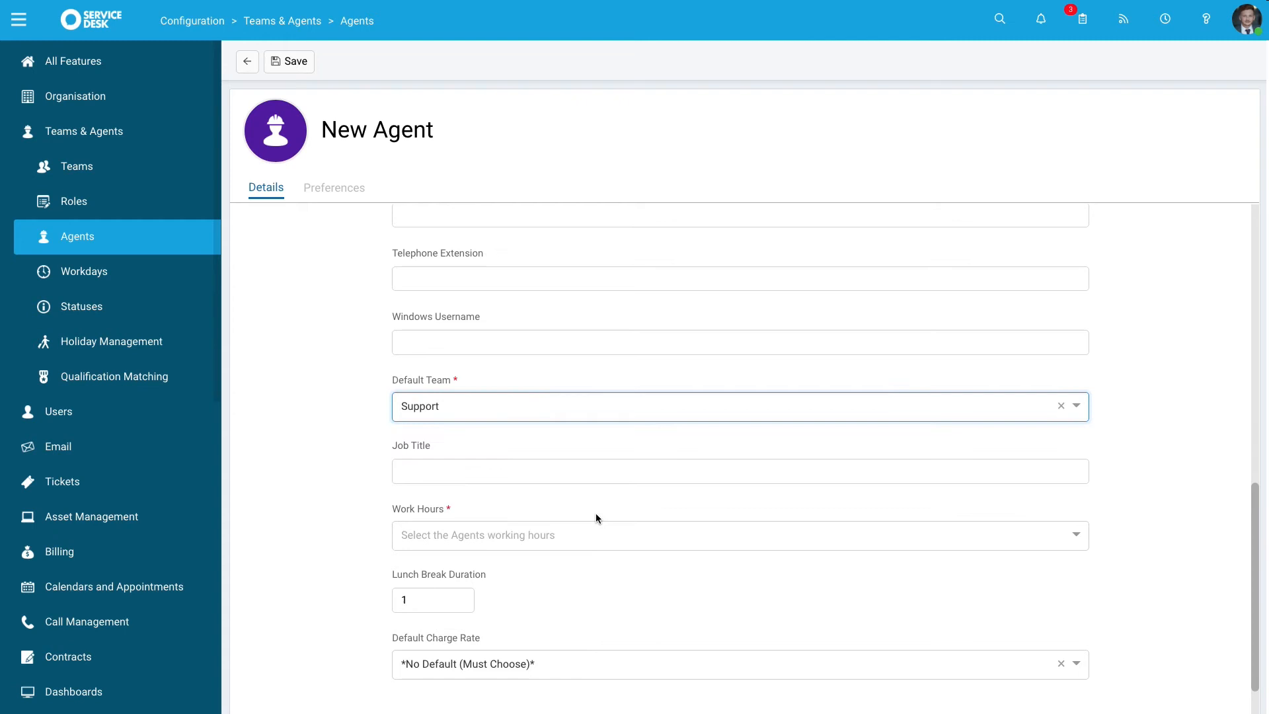
scroll("down", 3)
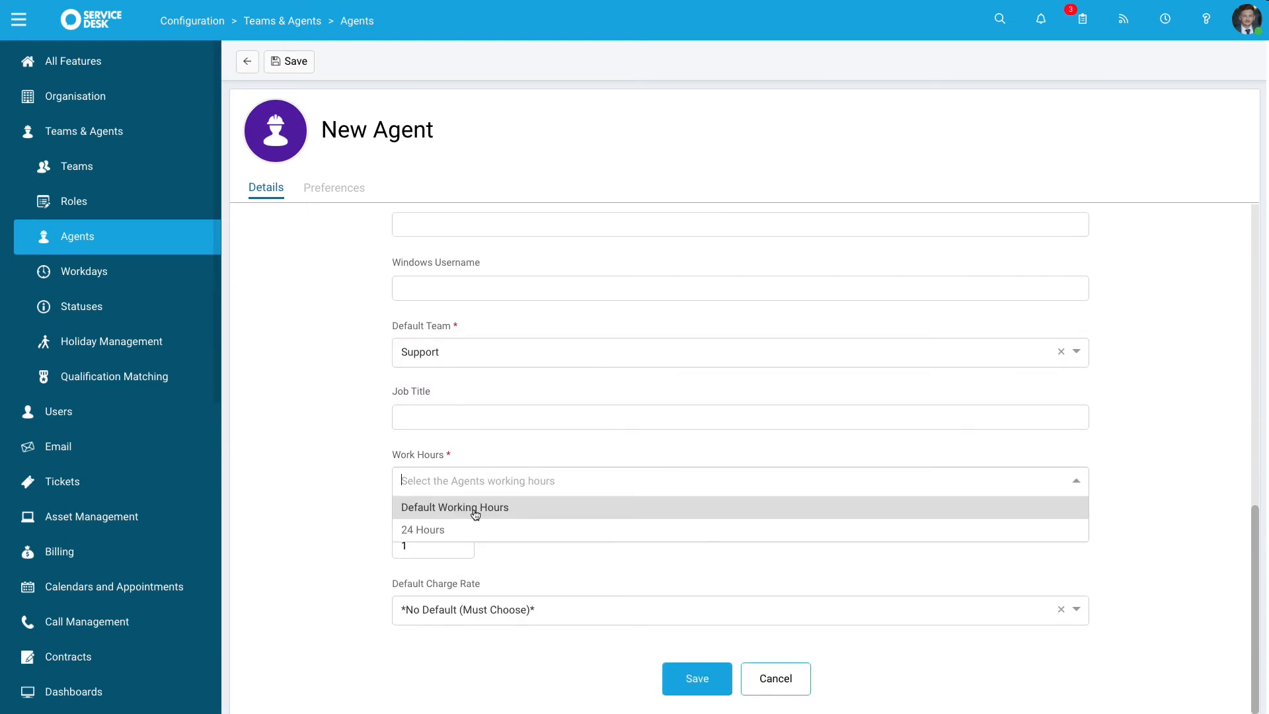
mouse_move(476, 532)
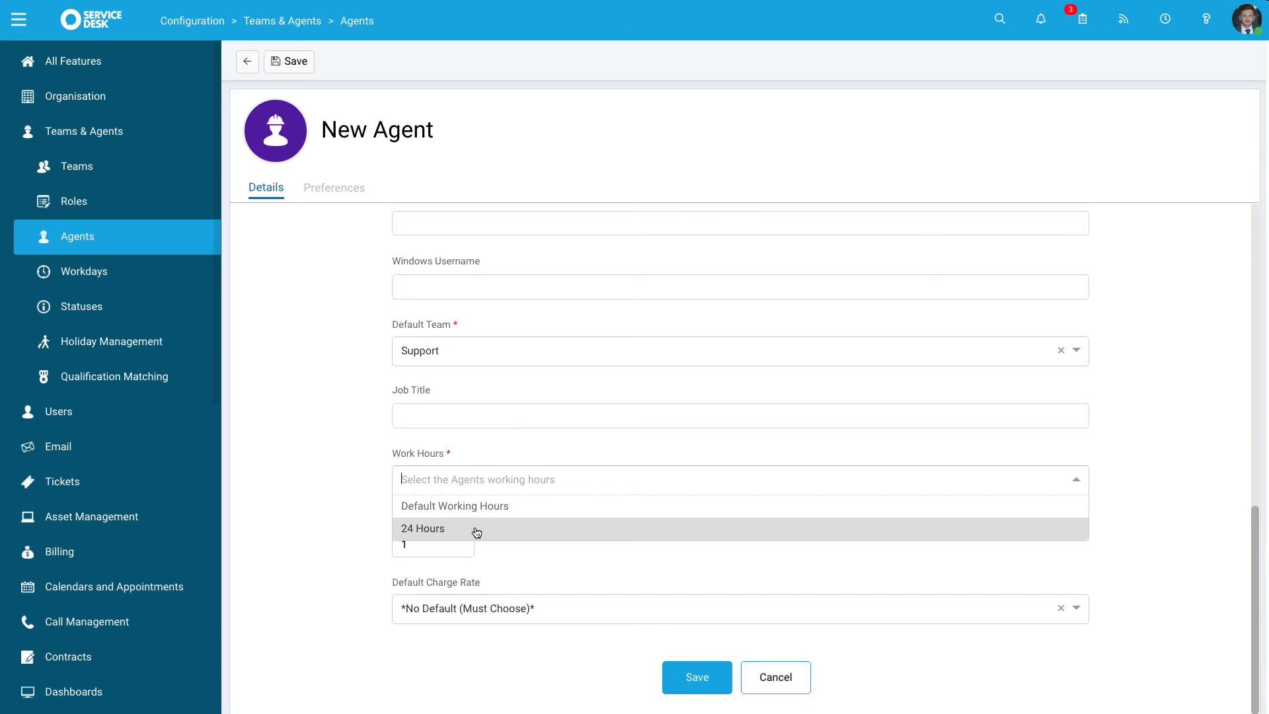
mouse_move(498, 527)
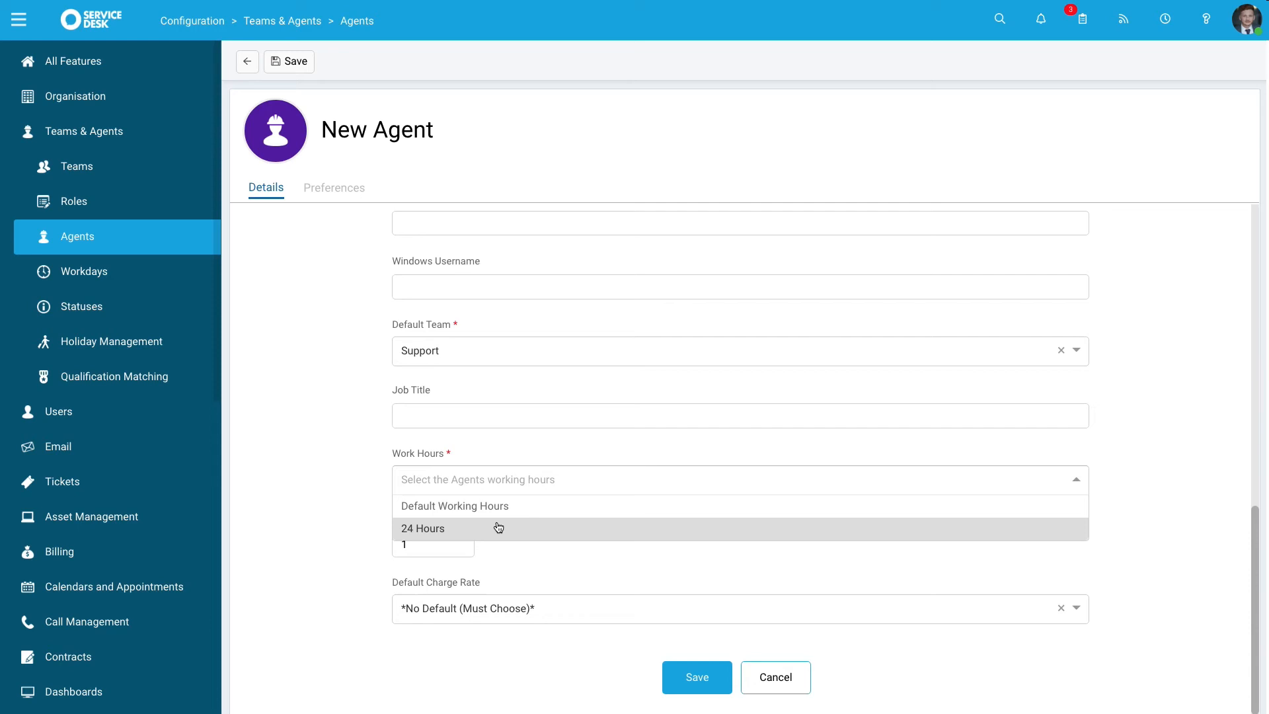
mouse_move(492, 528)
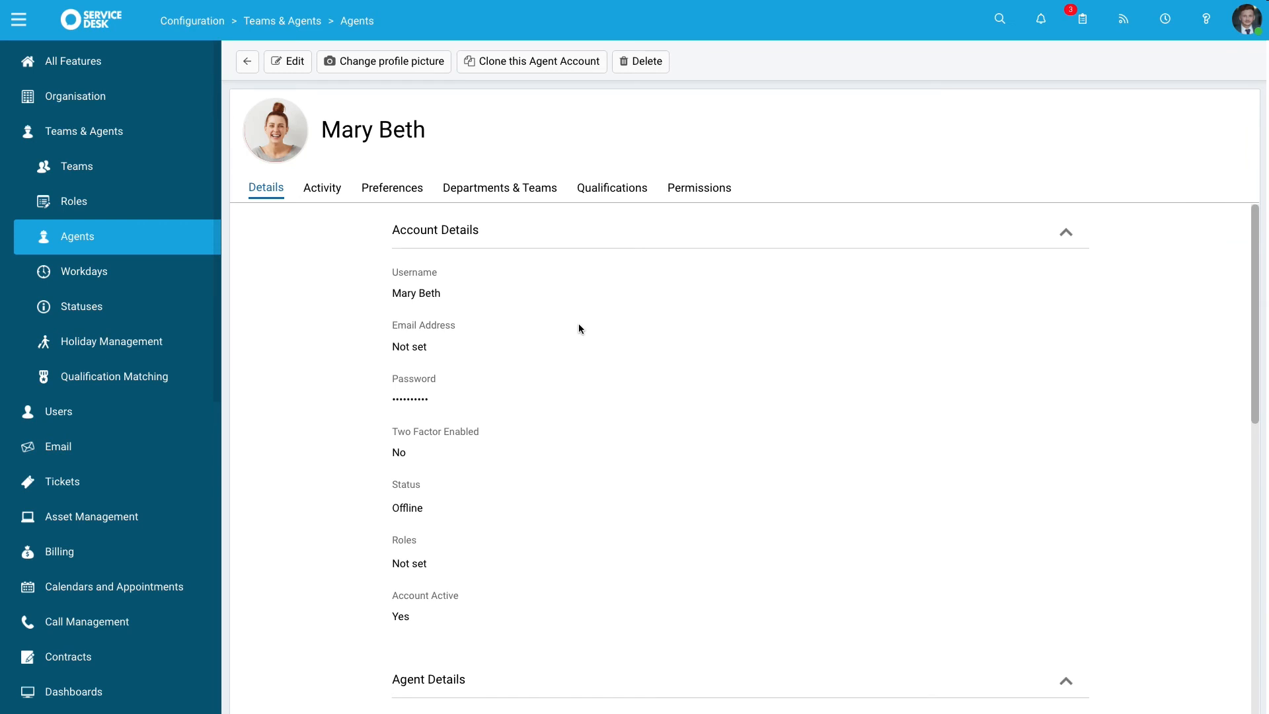
mouse_move(332, 141)
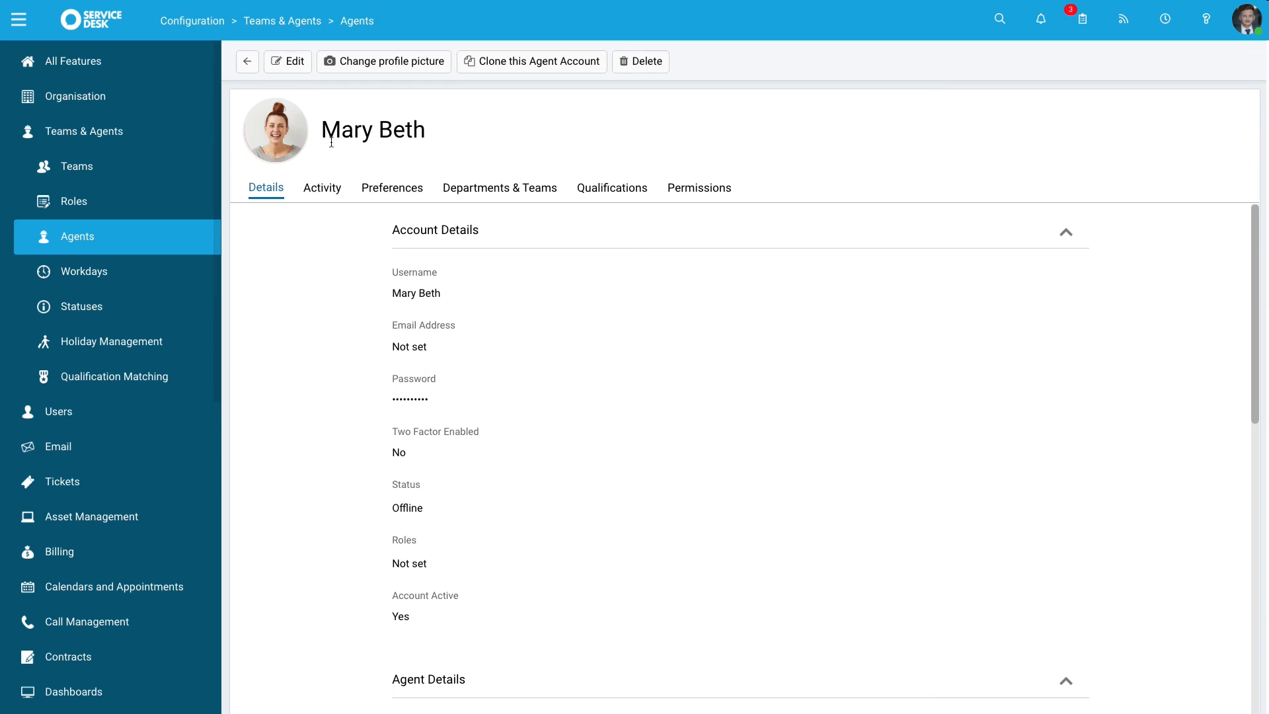
mouse_move(529, 101)
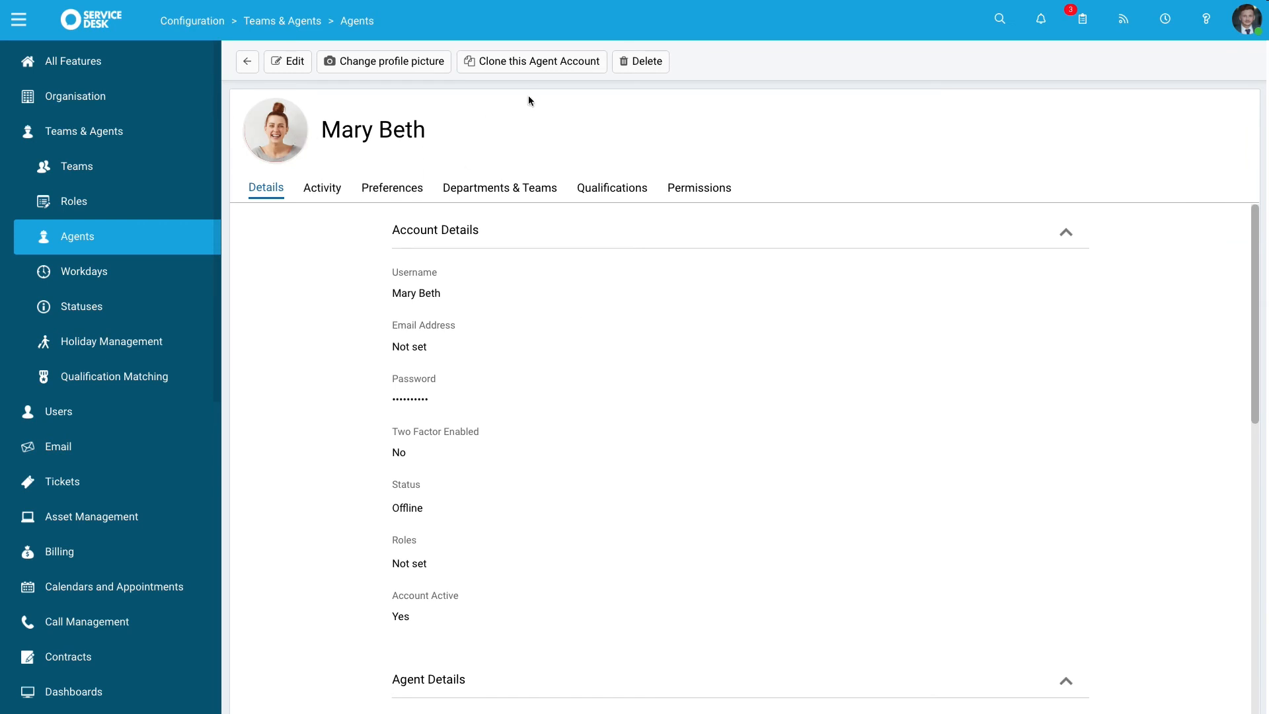
mouse_move(531, 61)
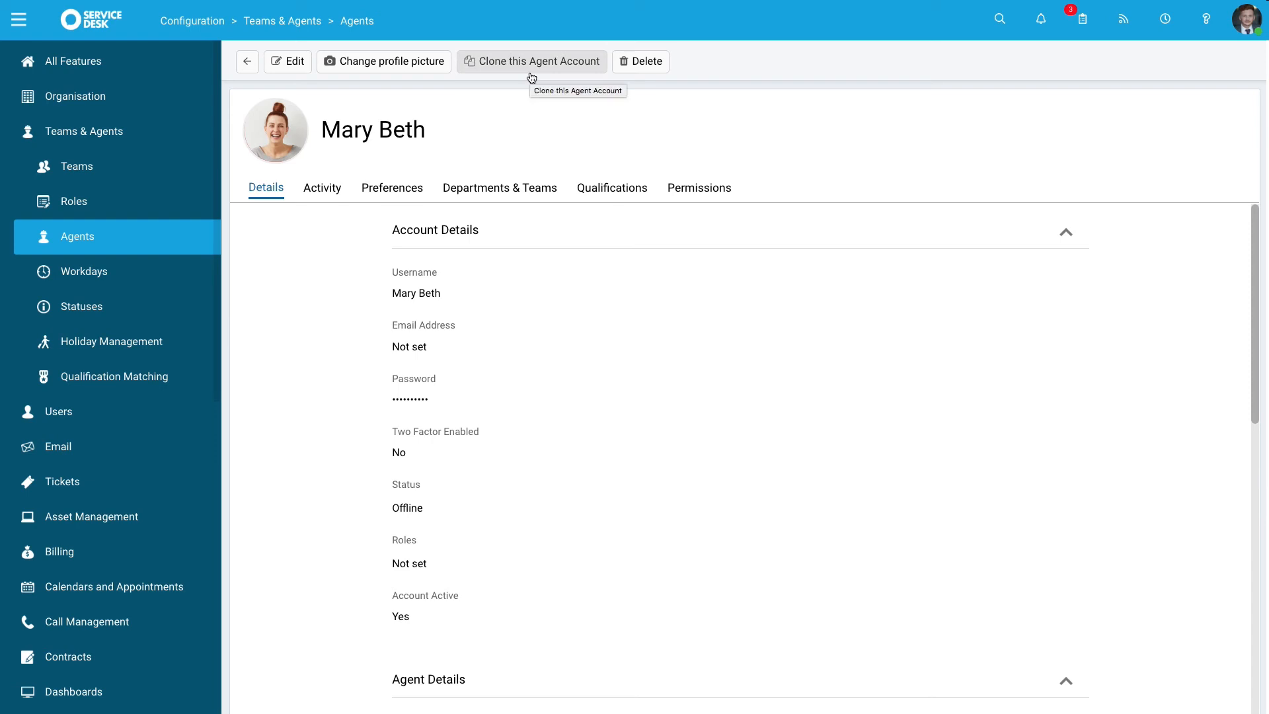
Review Mary Beth's Activity, Preferences, Departments & Teams, Qualifications and Permissions tabs
left_click(322, 188)
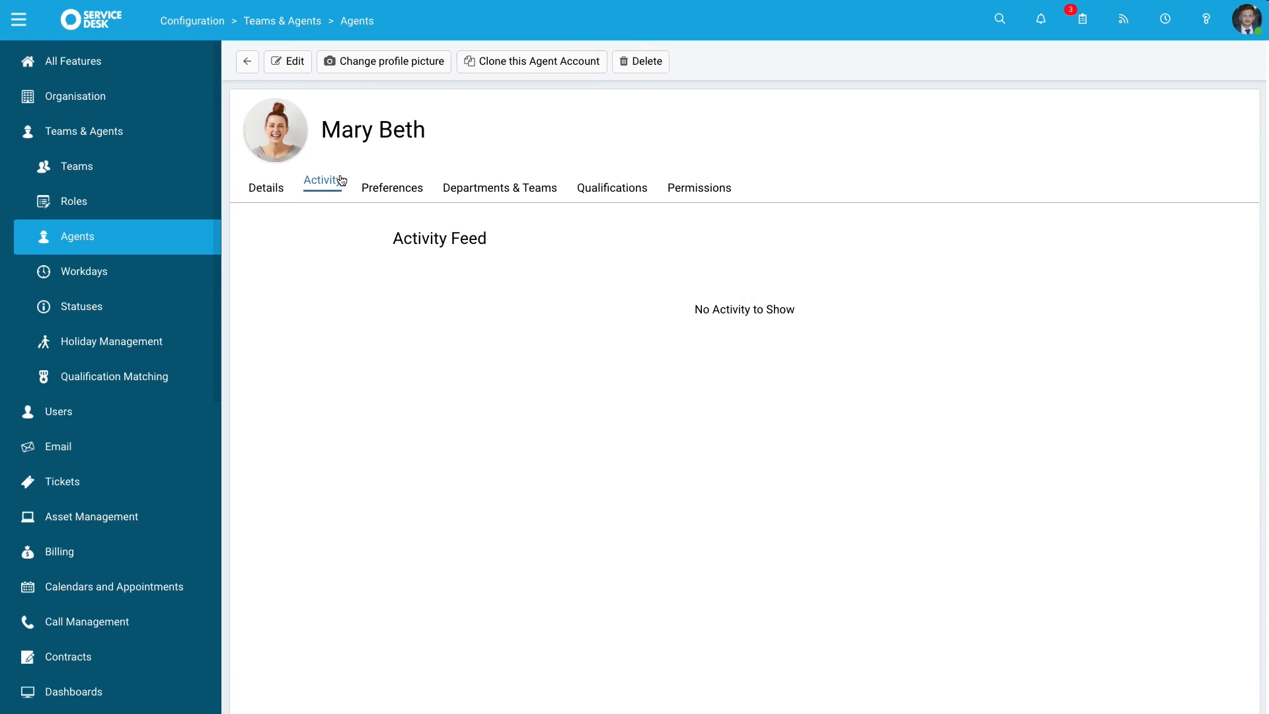
left_click(392, 187)
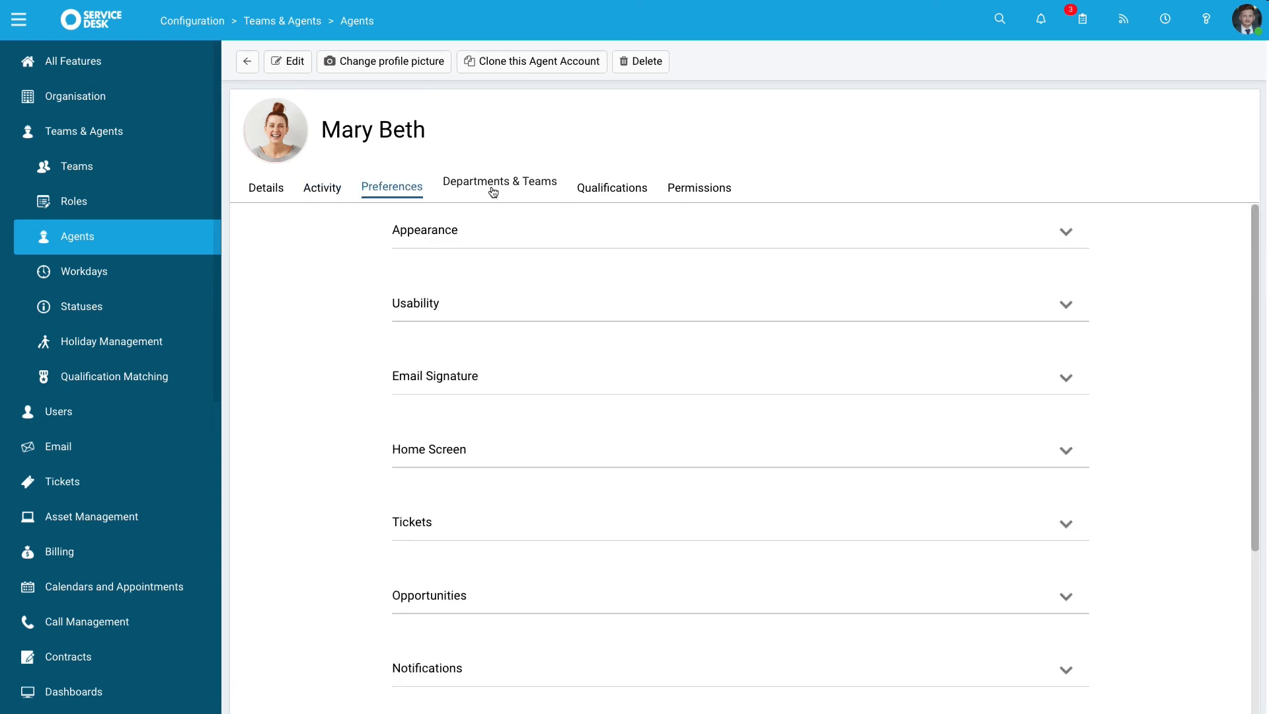
mouse_move(497, 191)
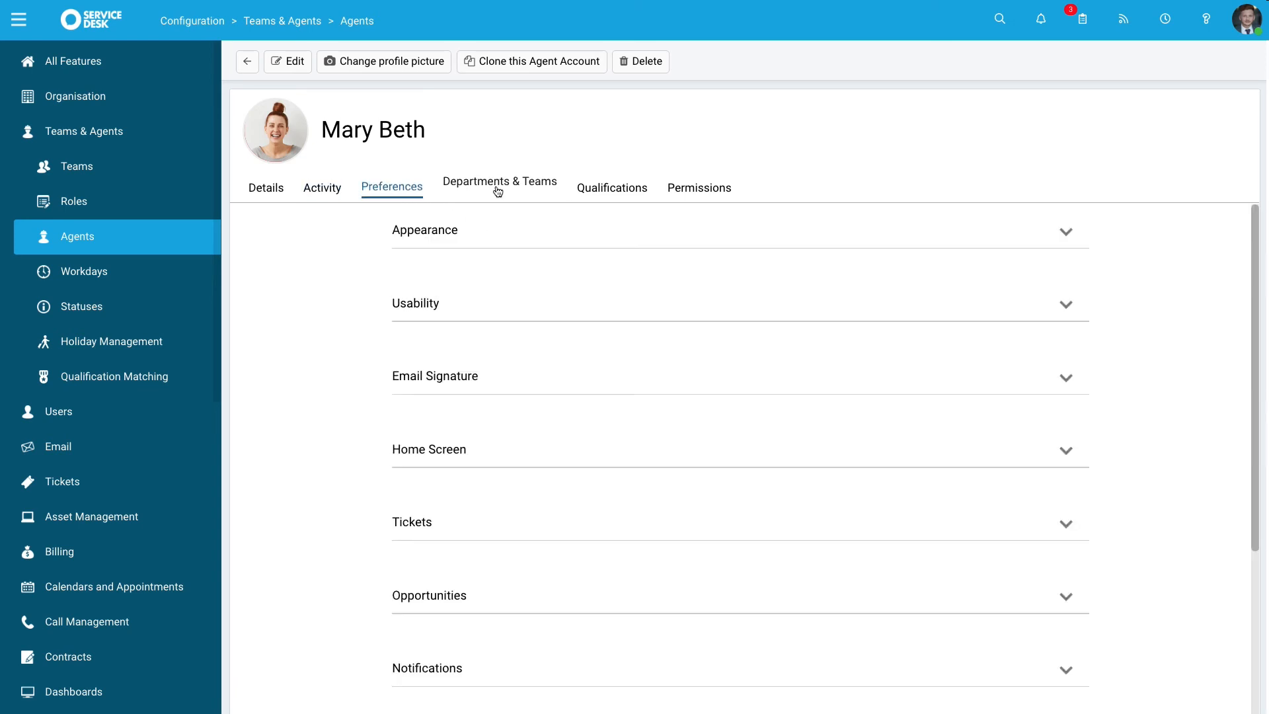
left_click(500, 187)
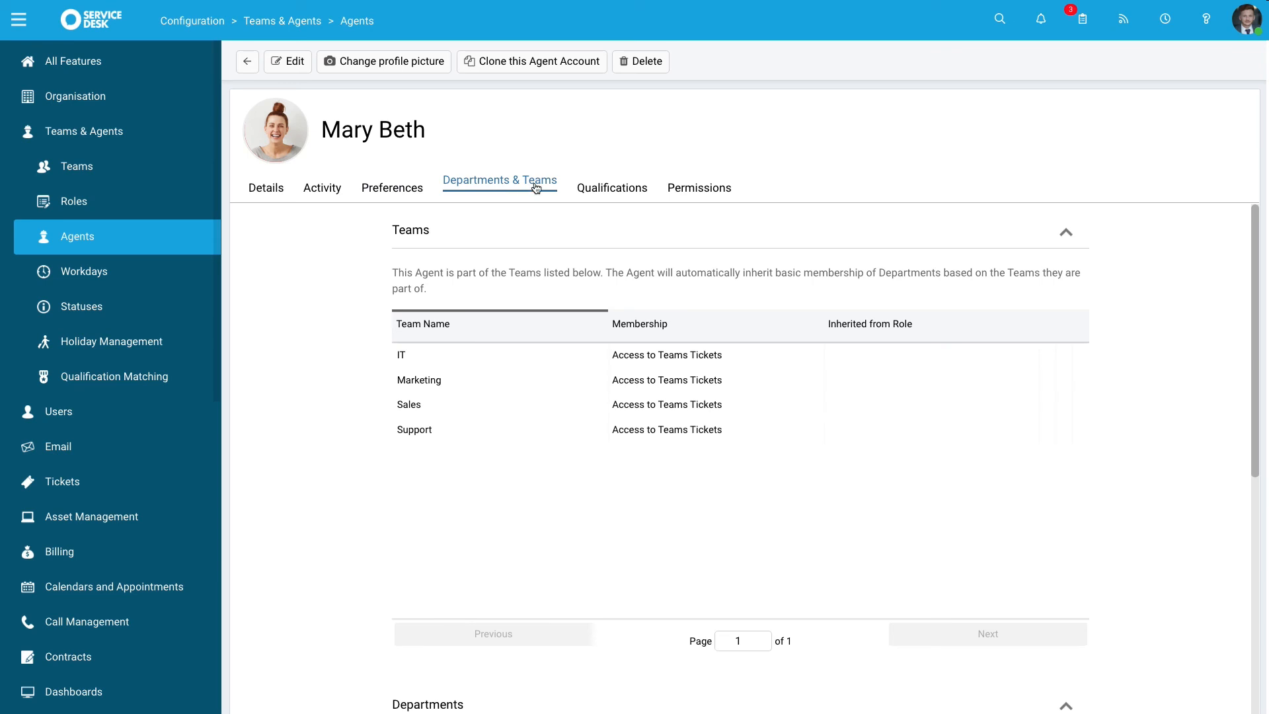
left_click(612, 187)
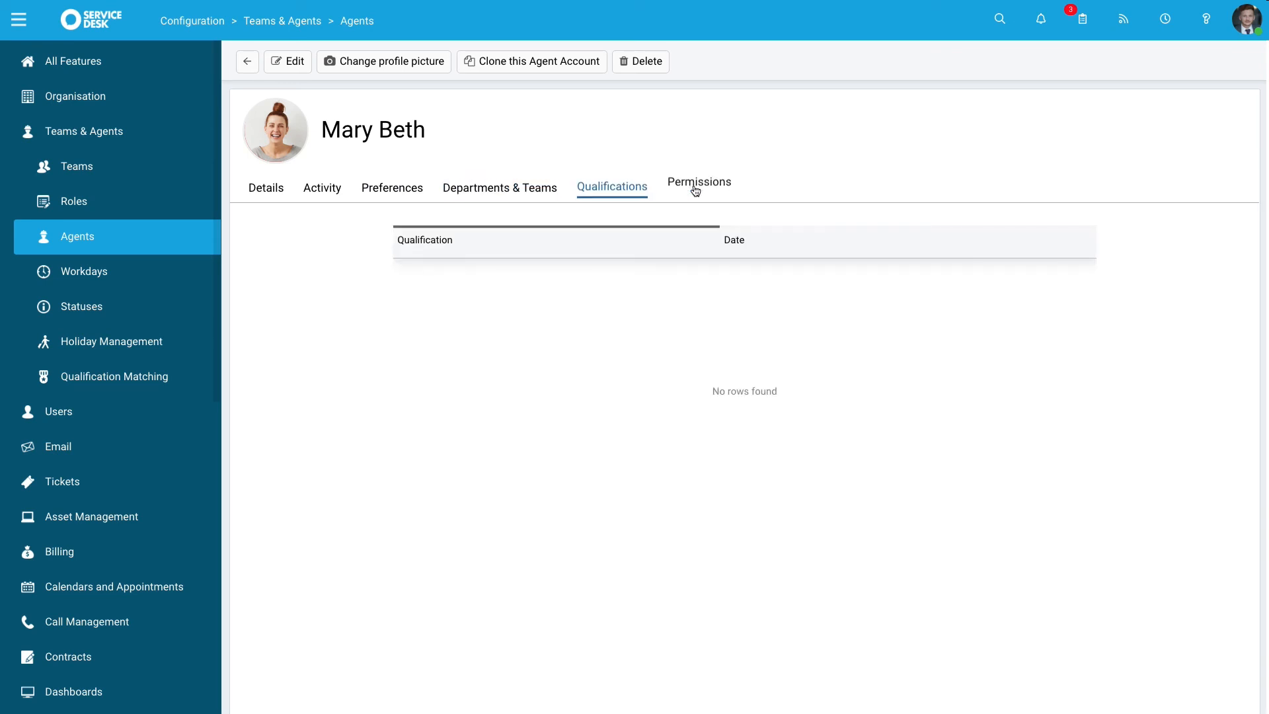
left_click(698, 181)
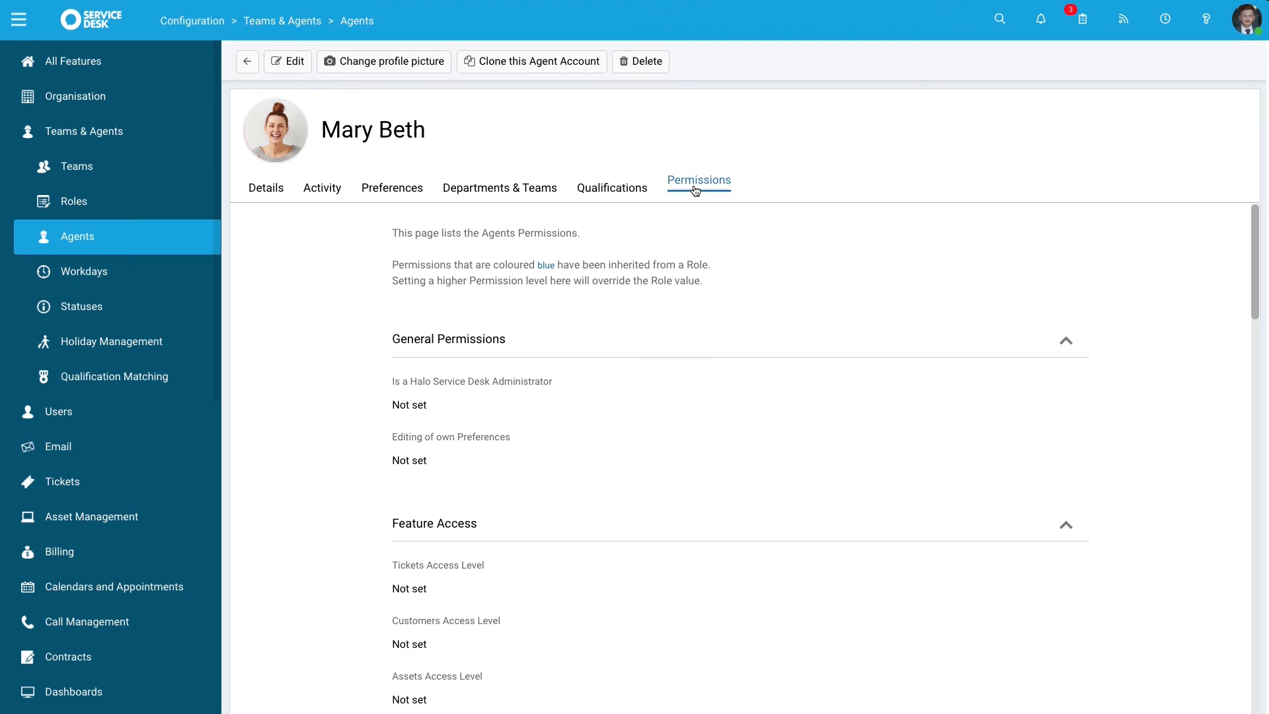
mouse_move(482, 34)
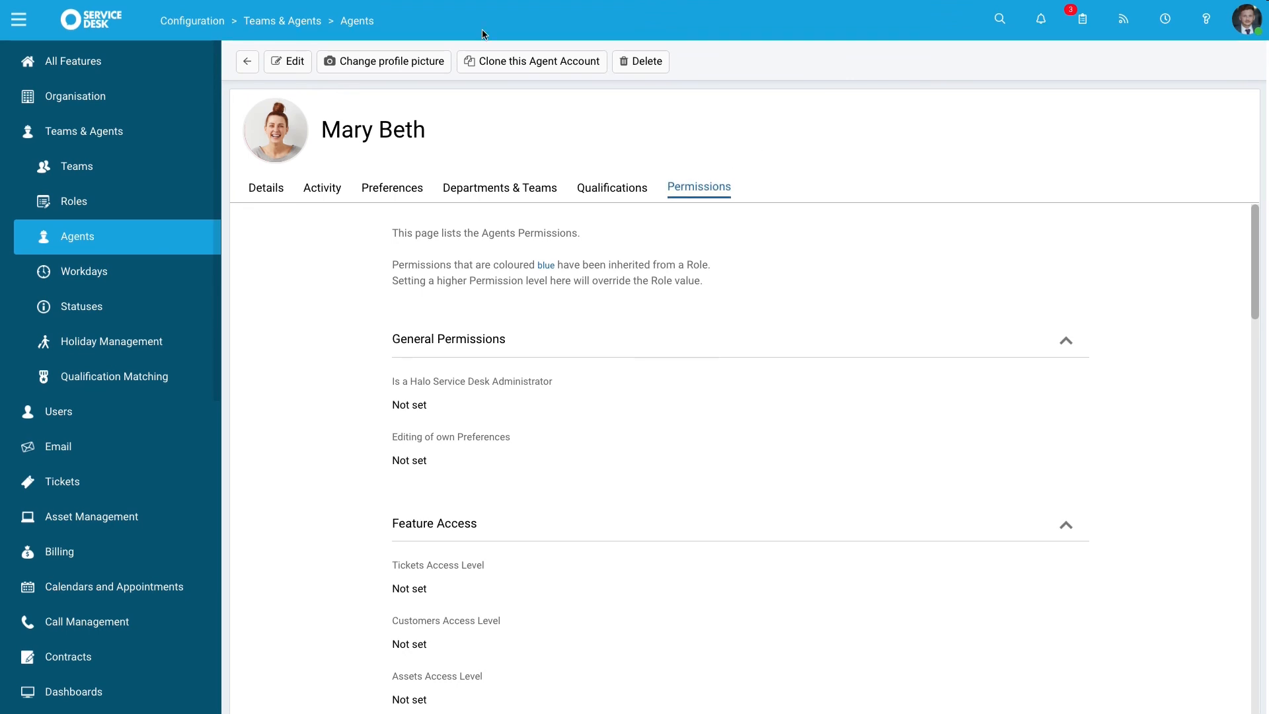